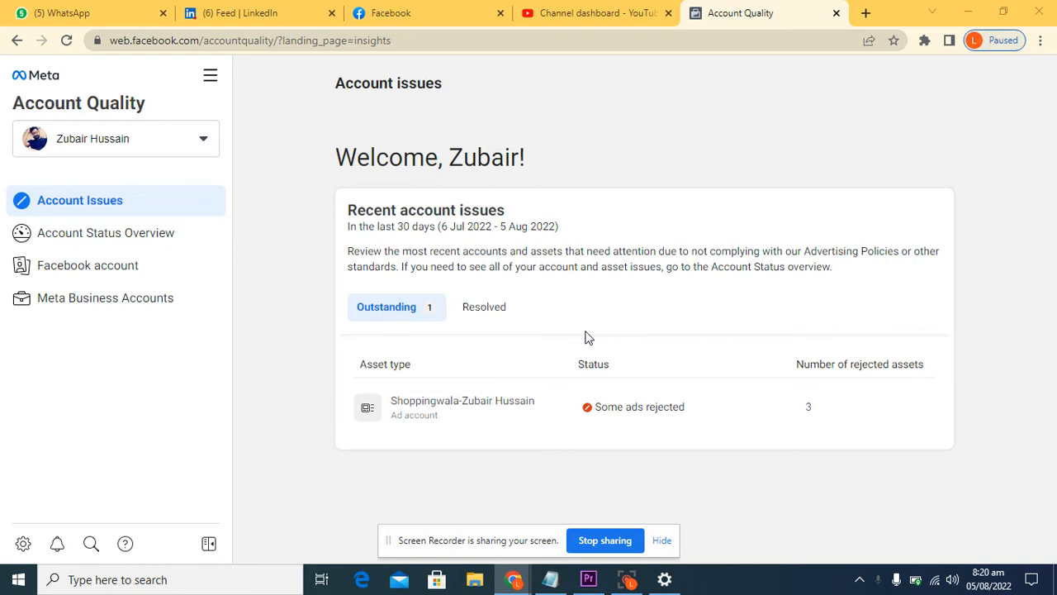
mouse_move(106, 232)
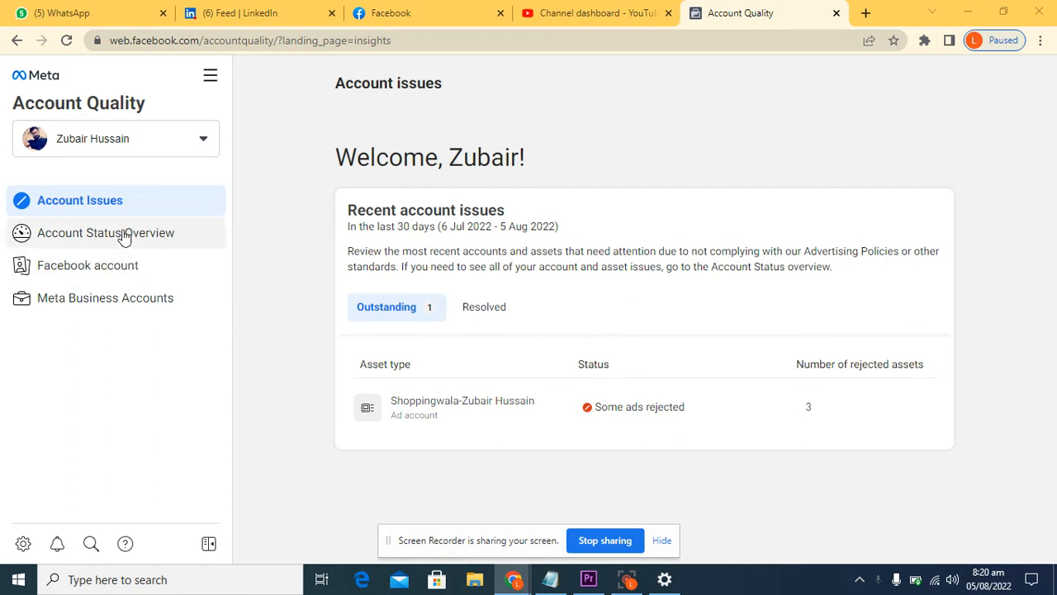
Check Account Status Overview and Account Issues, then view the Facebook account's permanent advertising restriction.
left_click(106, 232)
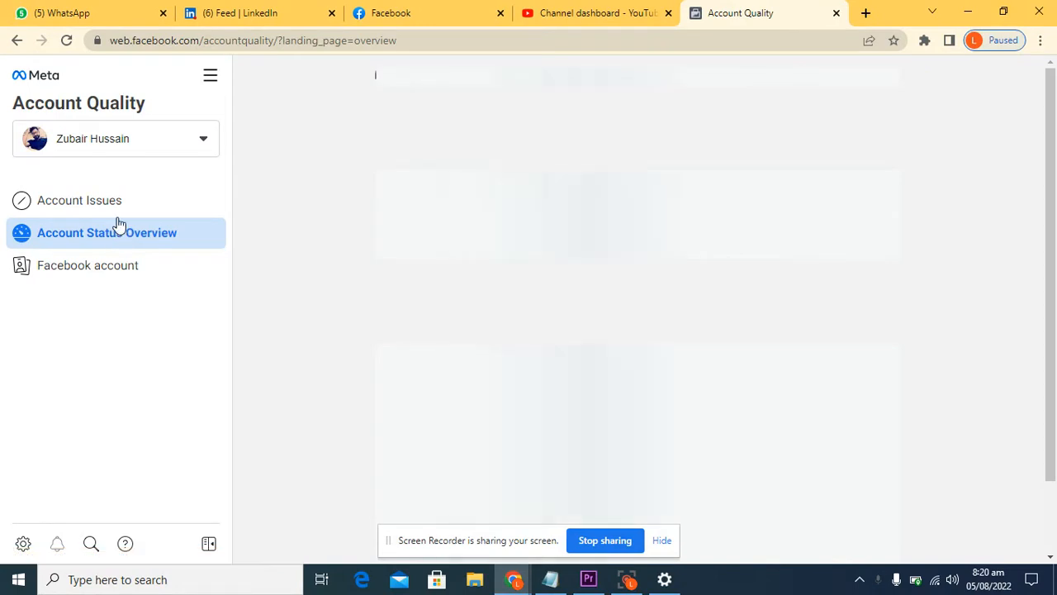
left_click(79, 200)
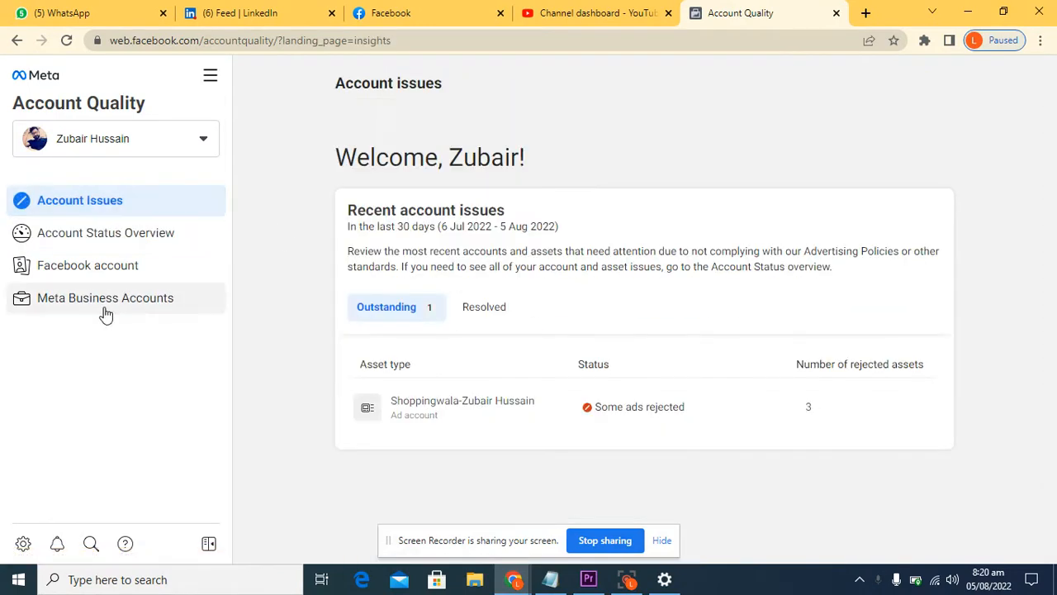
left_click(106, 232)
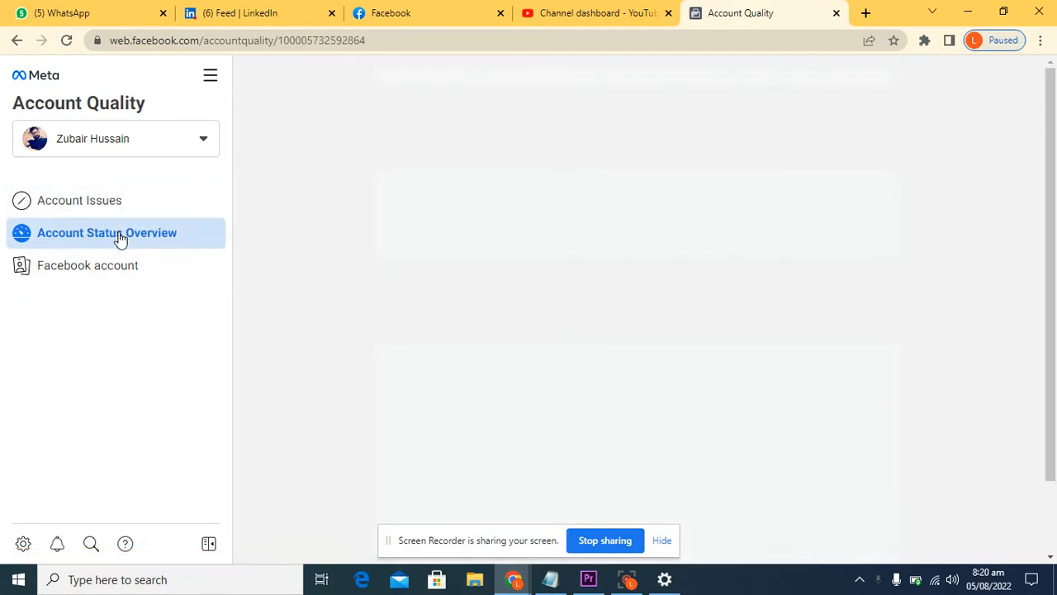
left_click(88, 265)
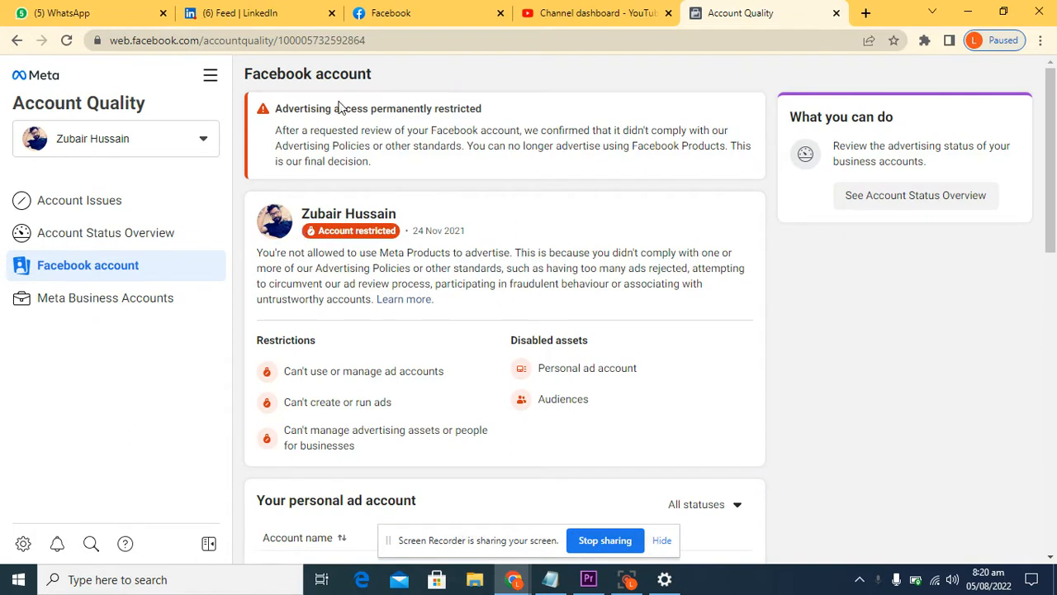
mouse_move(334, 108)
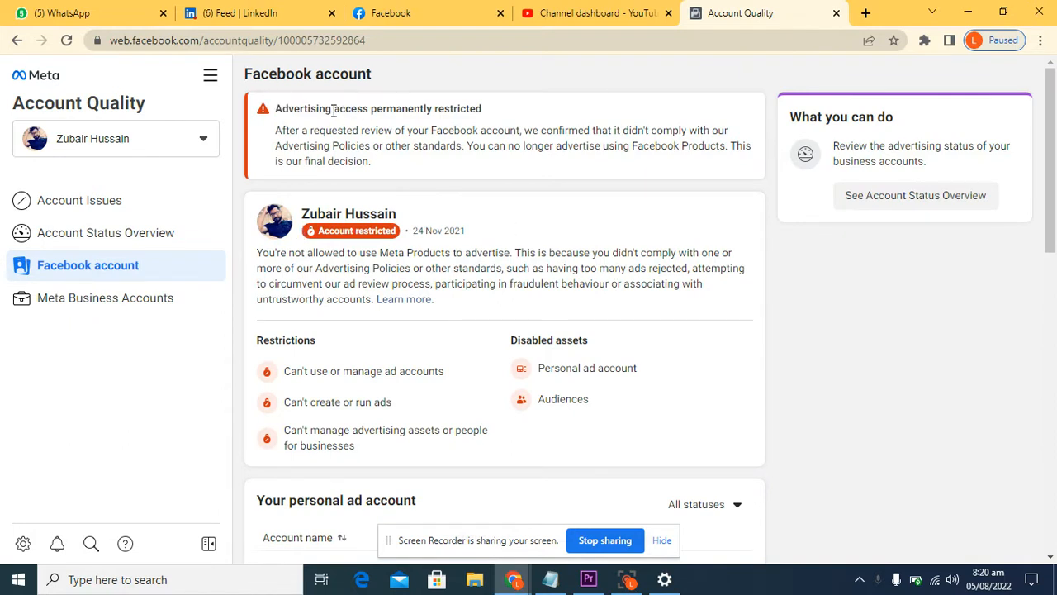
mouse_move(425, 141)
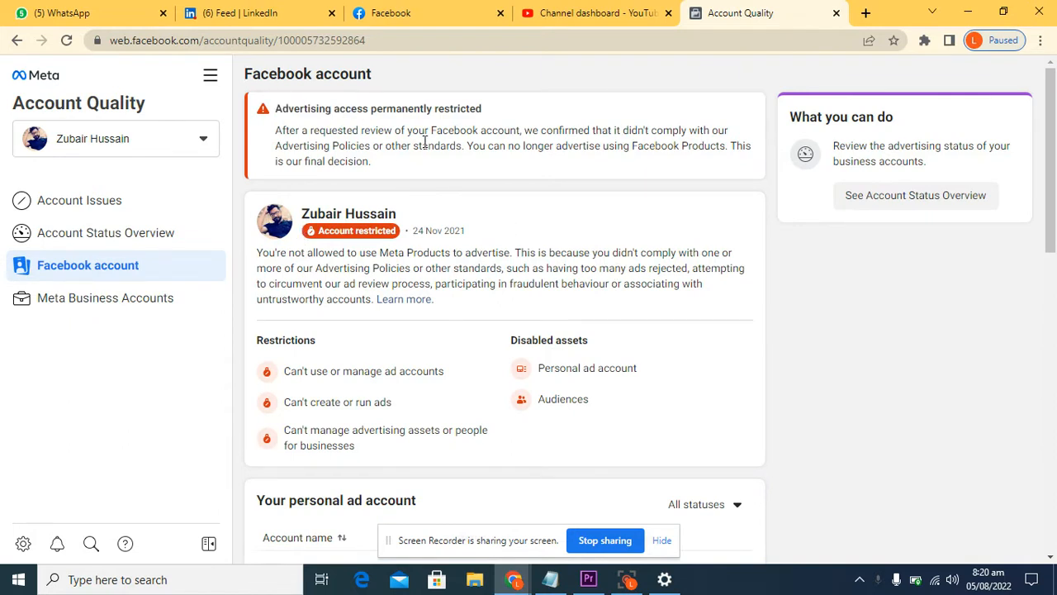
mouse_move(299, 196)
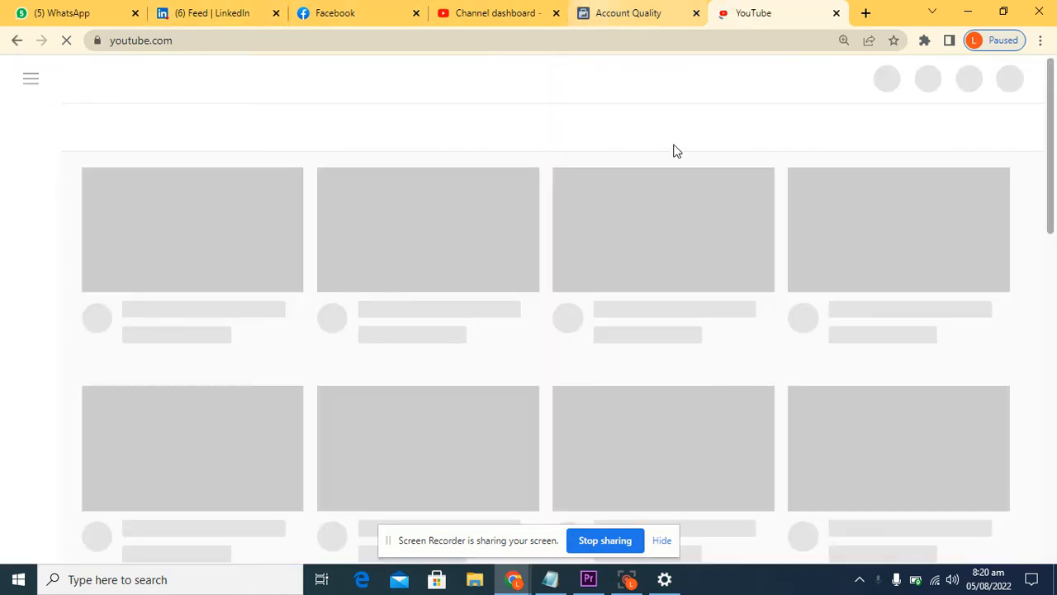
mouse_move(558, 93)
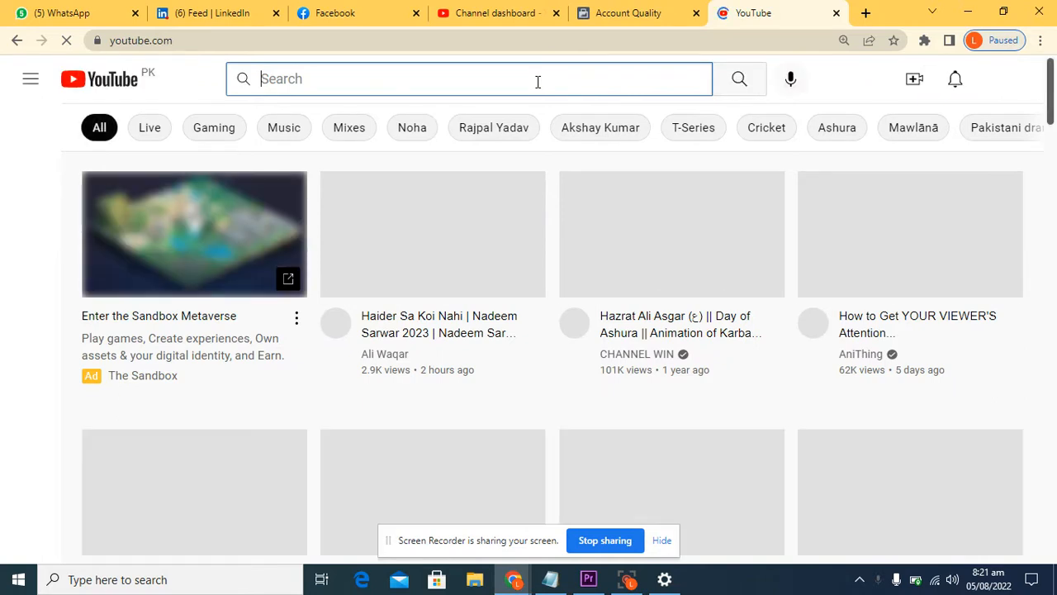
Search YouTube for 'facebook ad account restricted problem solve'.
left_click(468, 78)
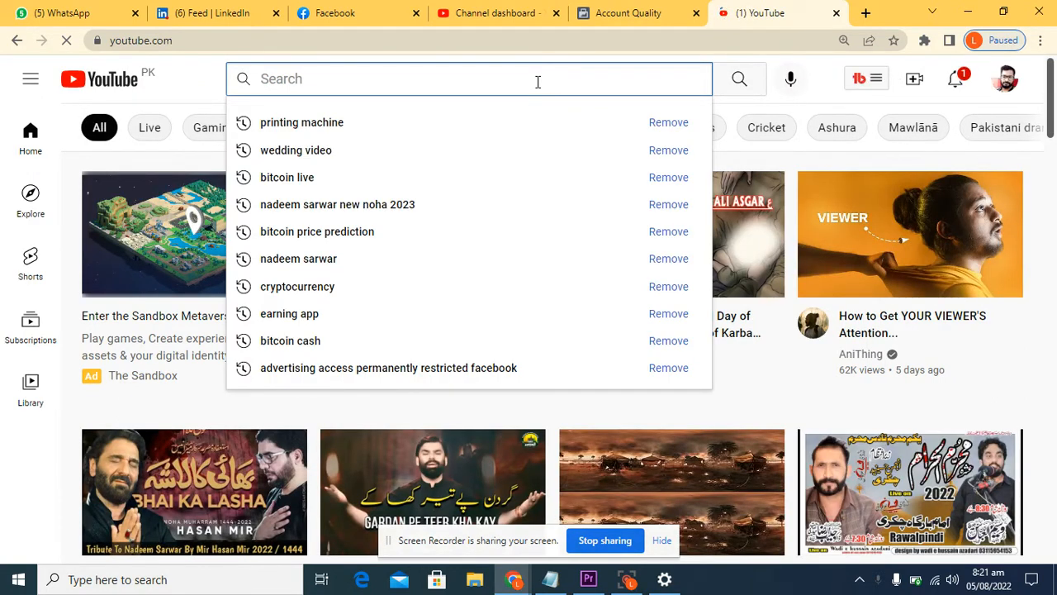
type("facebook ad")
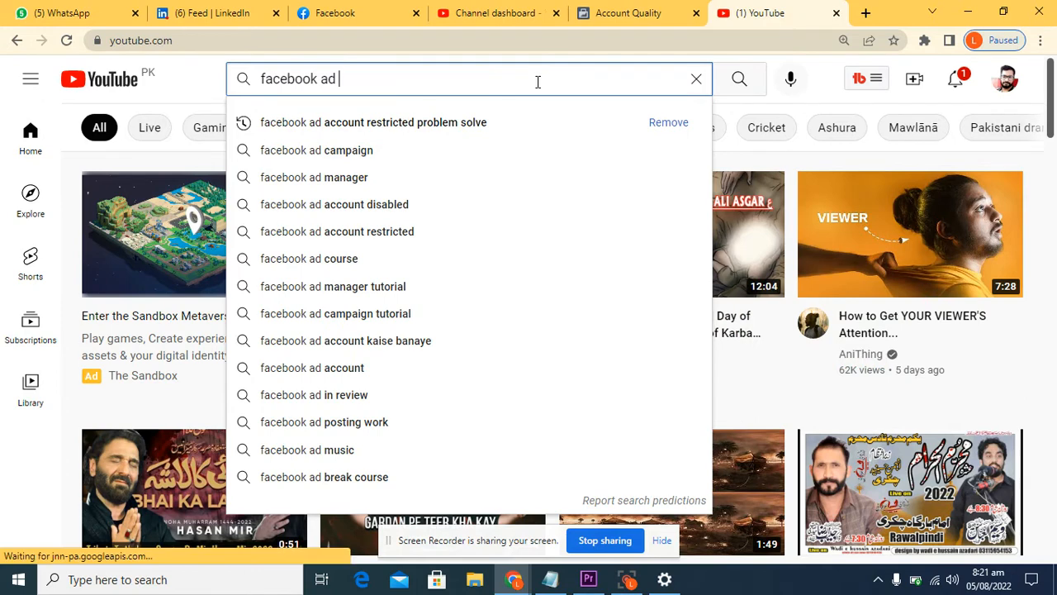
left_click(372, 122)
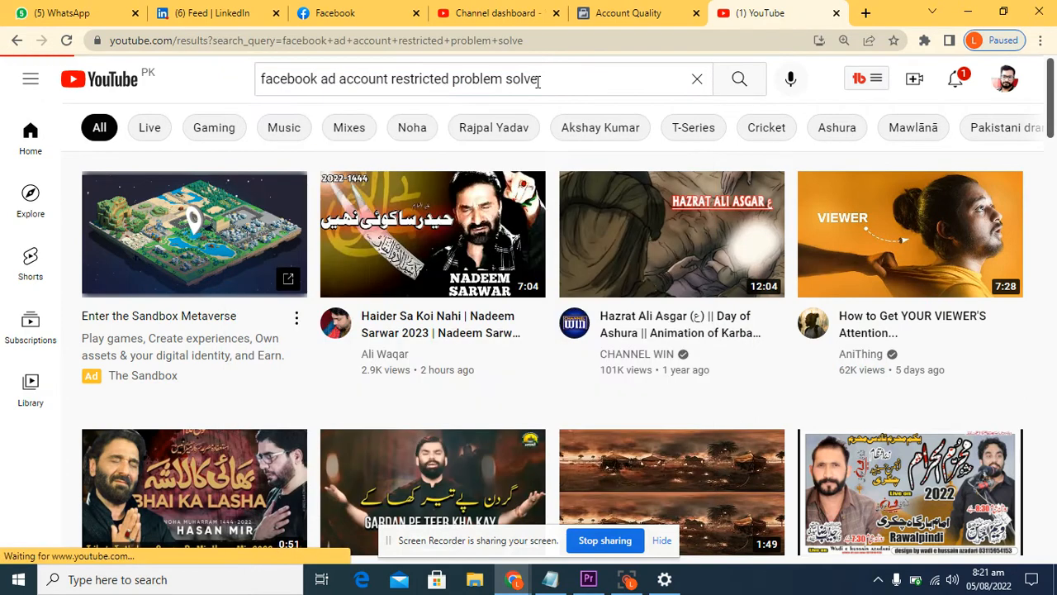
left_click(738, 79)
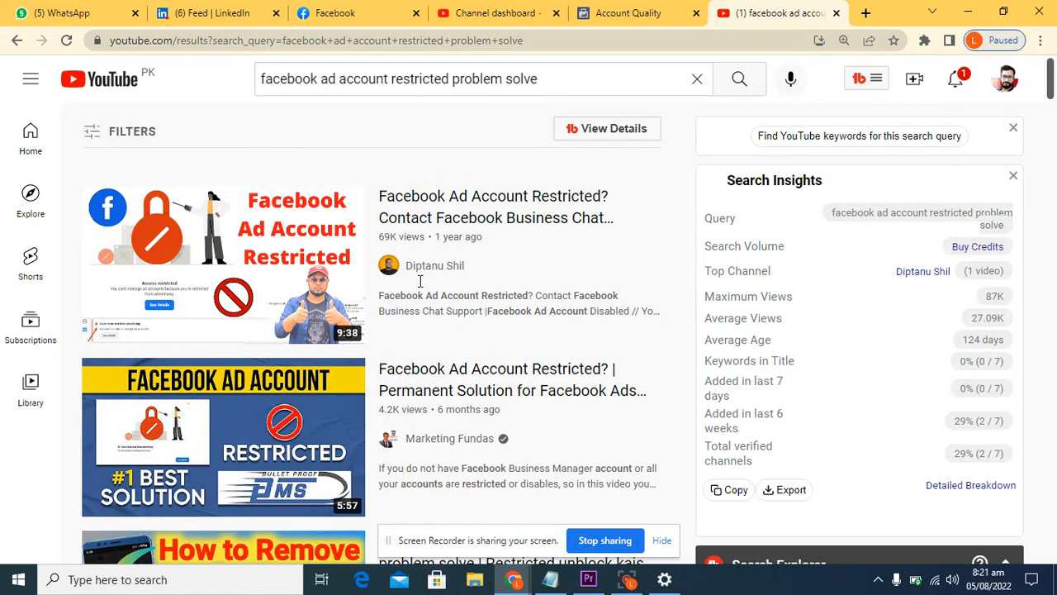
Refine the search to 'facebook ad account permanently restricted'.
left_click(478, 79)
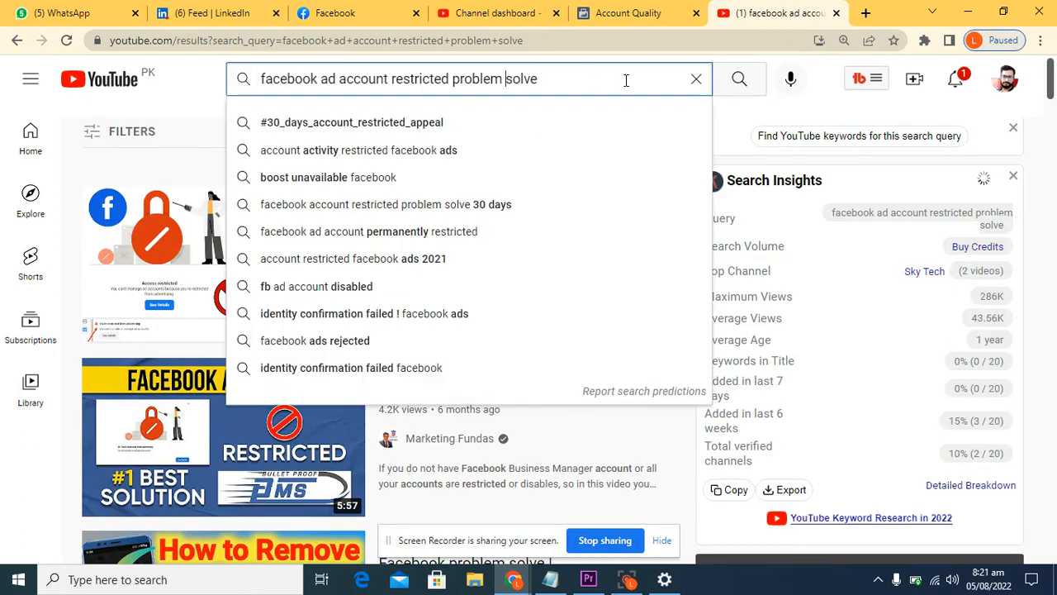
double_click(477, 78)
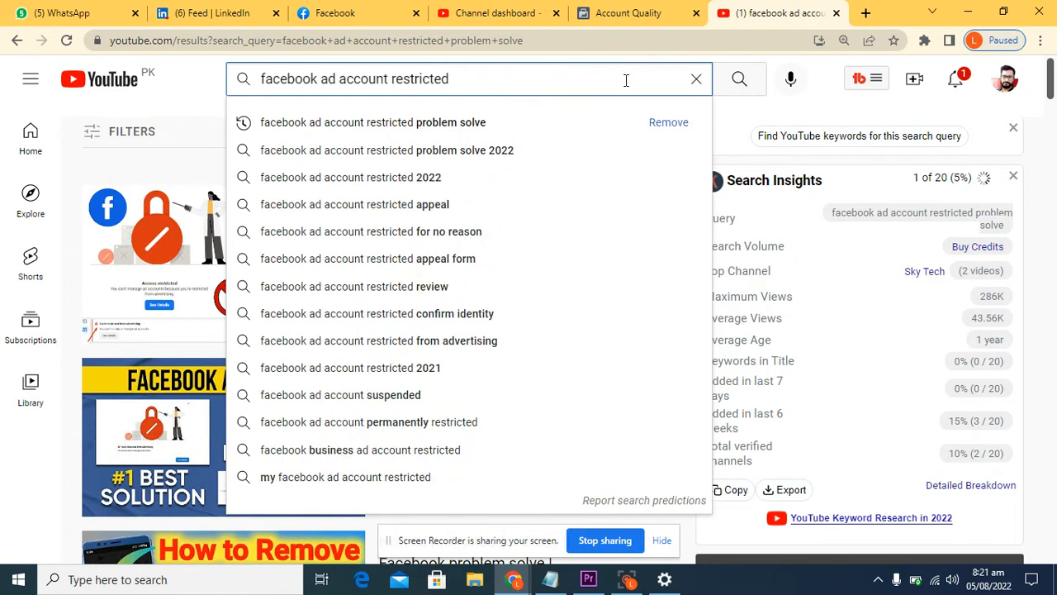
type("perme")
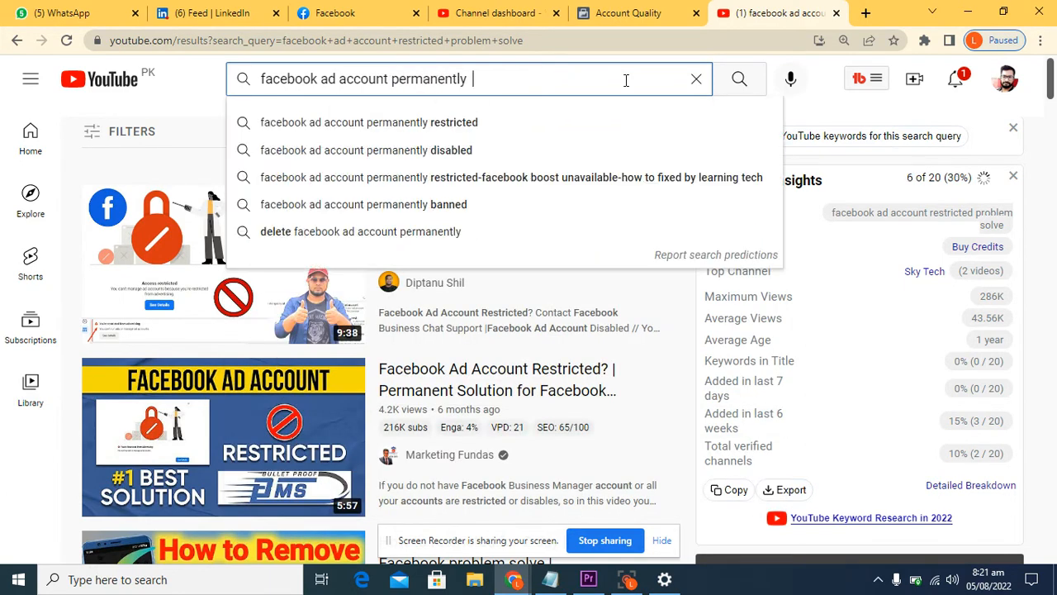
left_click(368, 122)
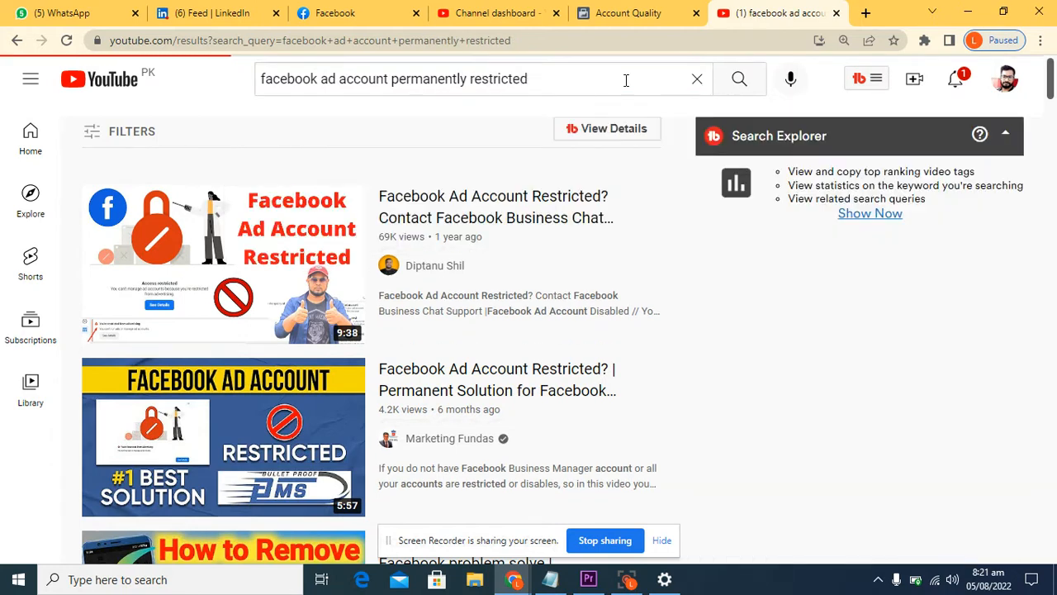
left_click(869, 213)
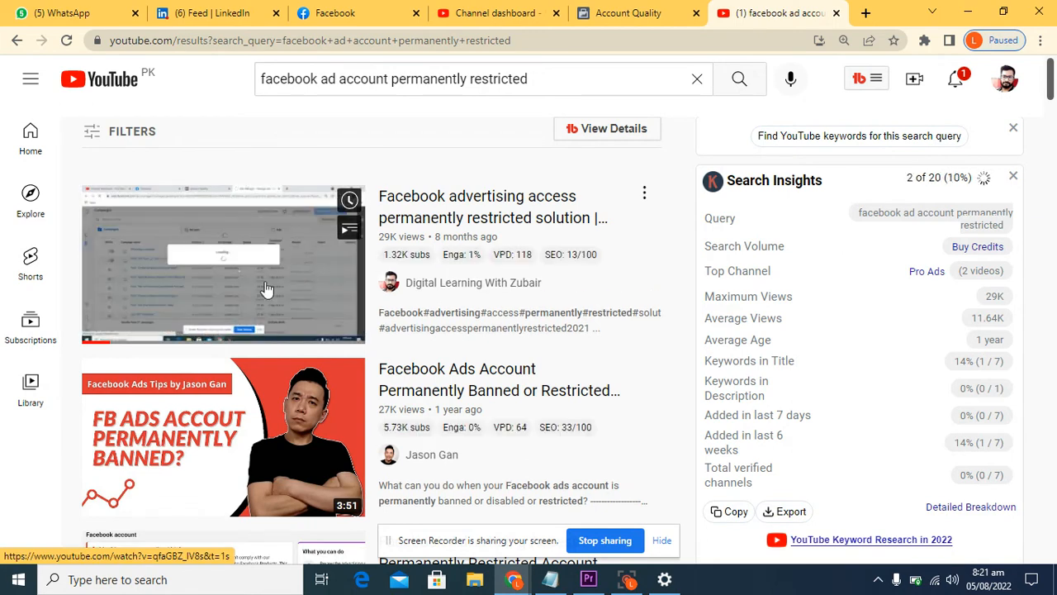
Play 'Facebook advertising access permanently restricted solution' and scroll through its comments.
left_click(222, 264)
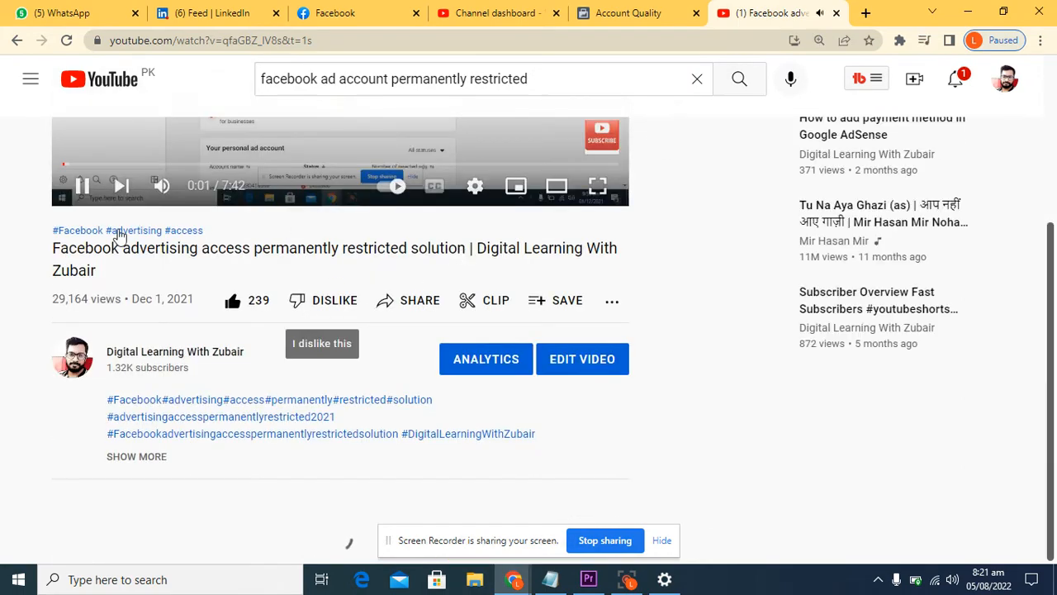
scroll("down", 3)
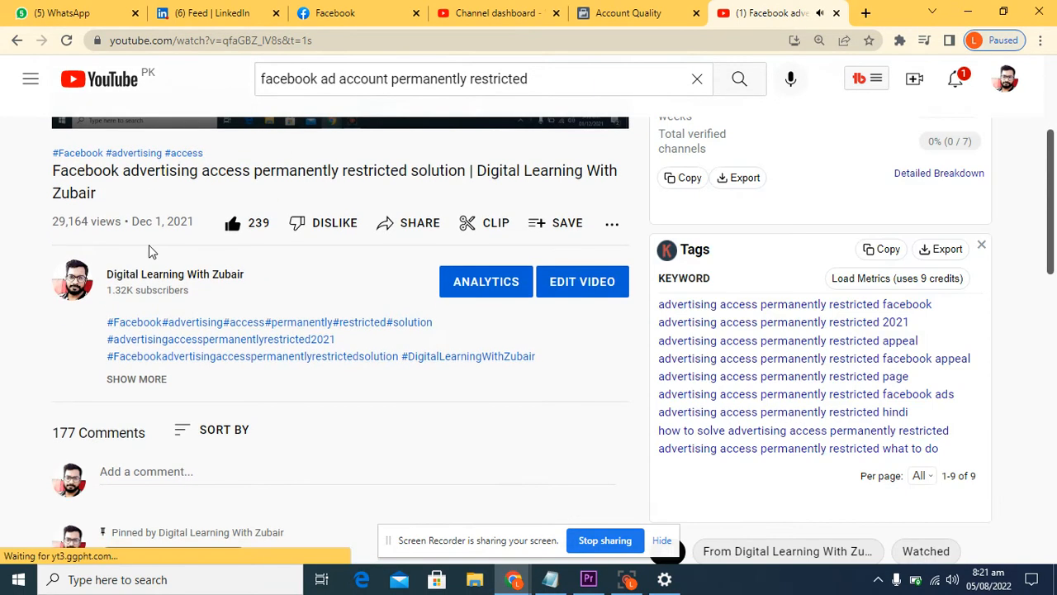
scroll("down", 3)
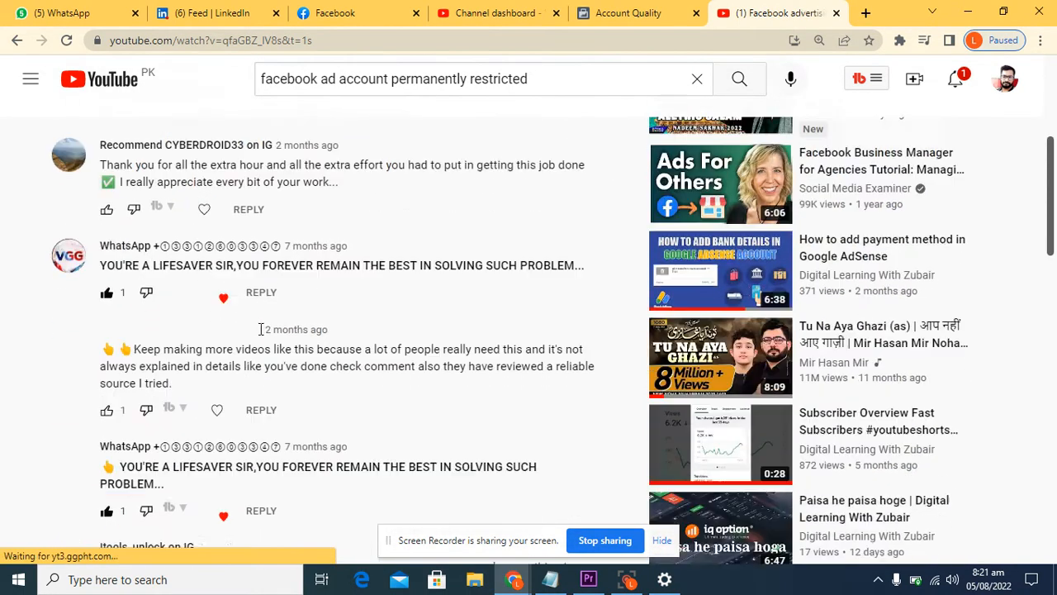
scroll("down", 3)
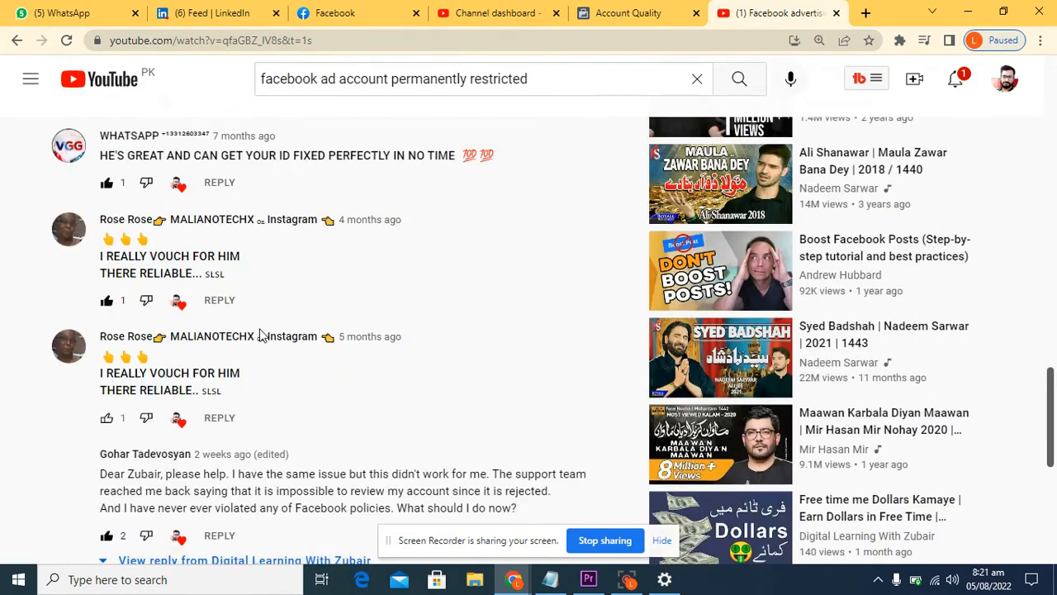
scroll("down", 3)
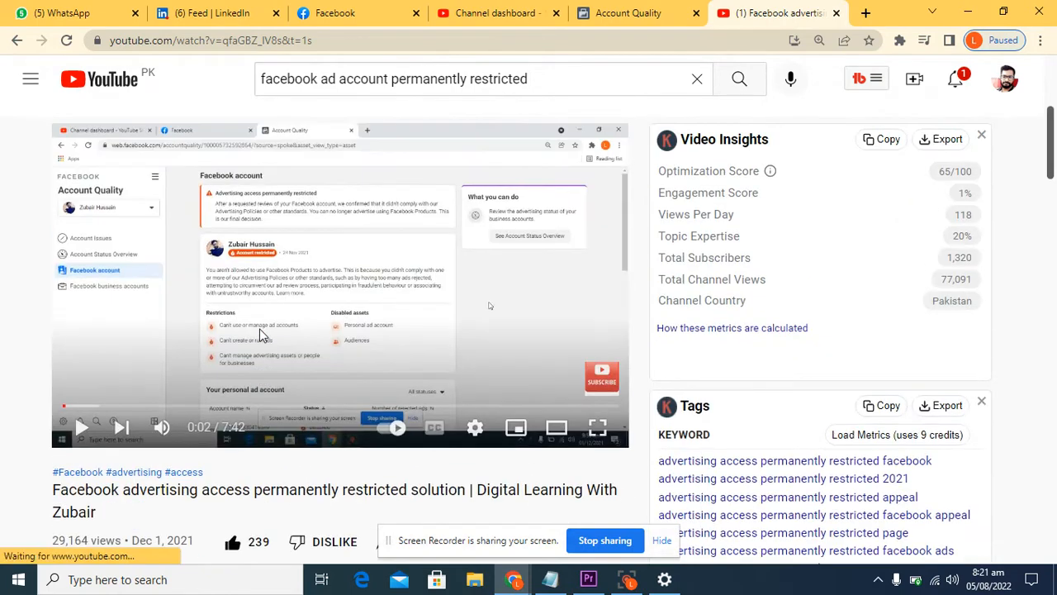
From Account Quality, open Billing under Manage business to view payment activity.
left_click(627, 12)
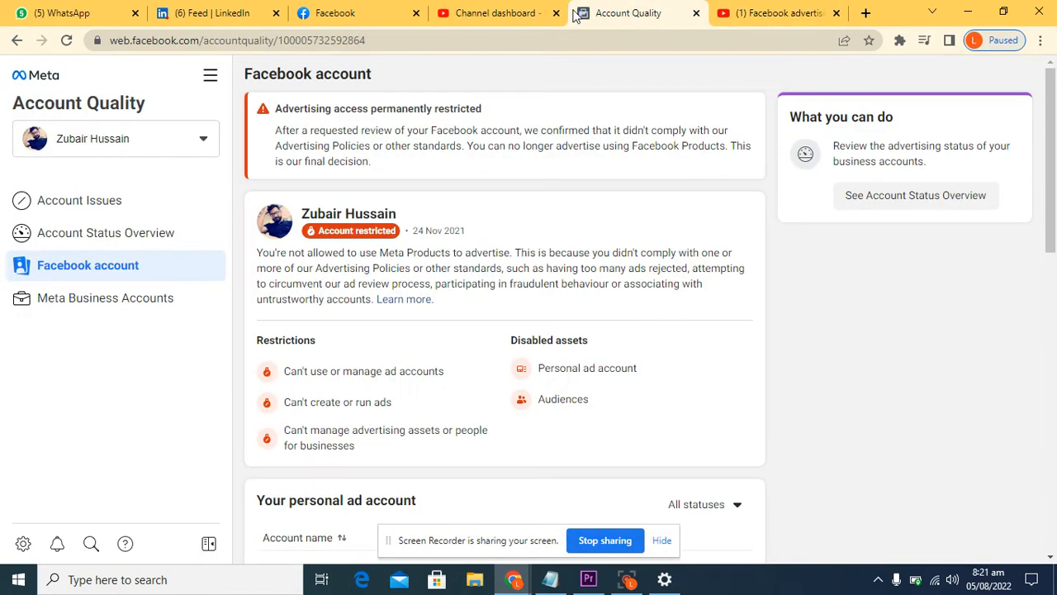
mouse_move(413, 109)
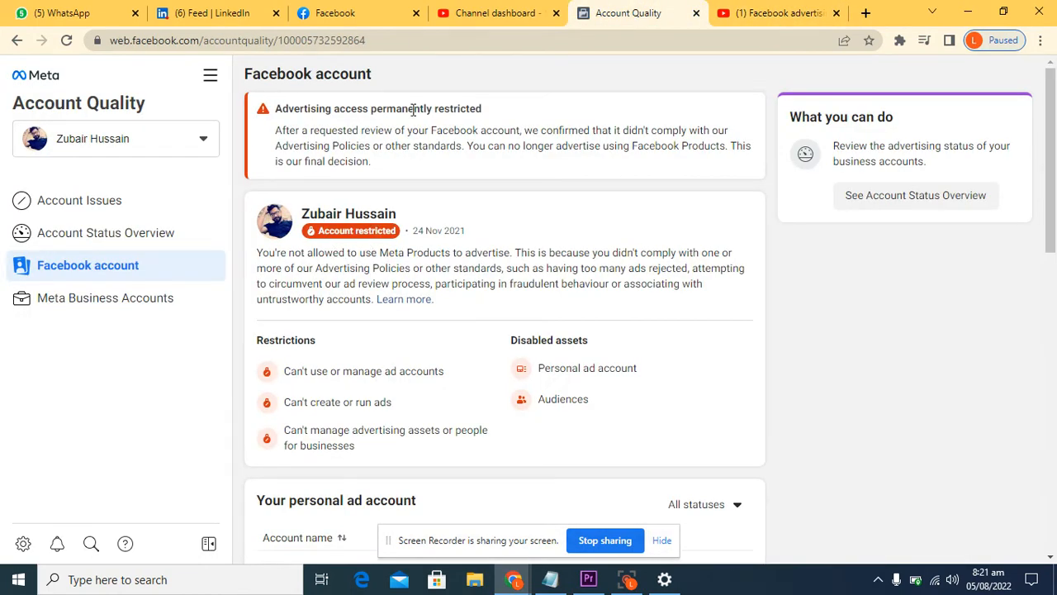
mouse_move(210, 76)
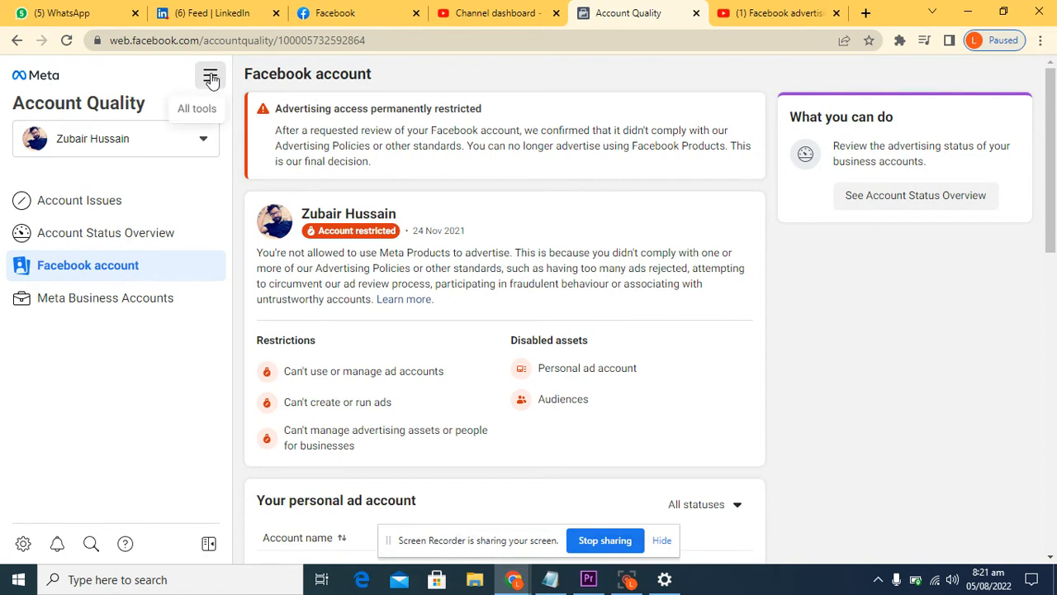
left_click(211, 75)
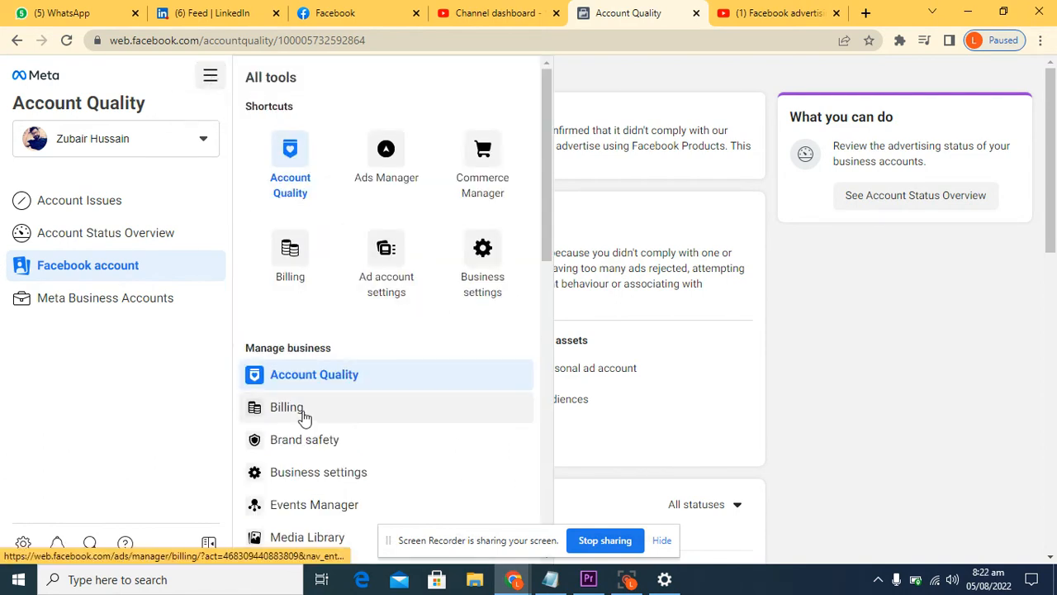
left_click(287, 407)
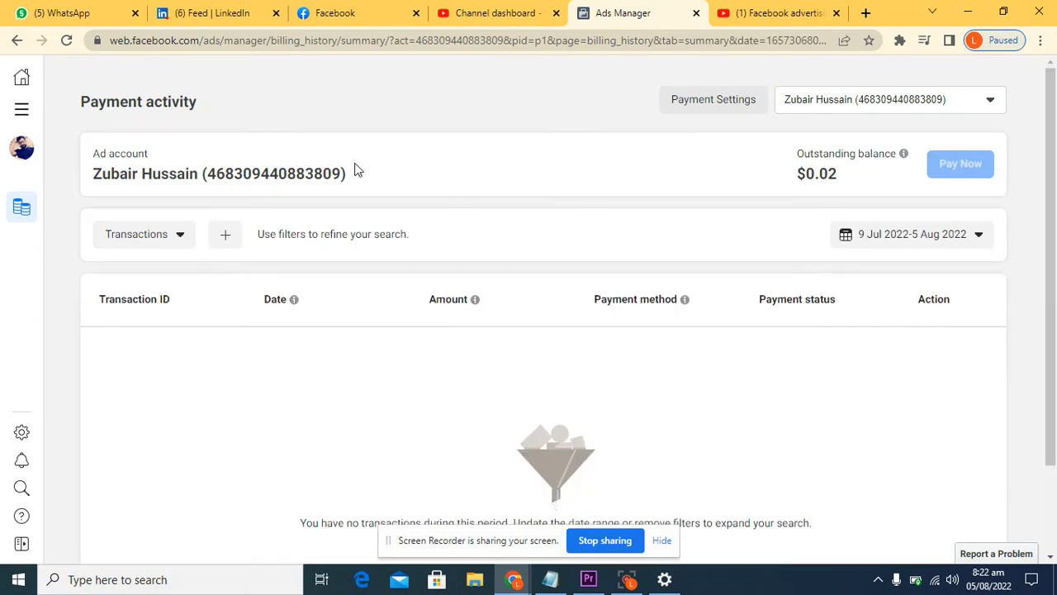
mouse_move(22, 108)
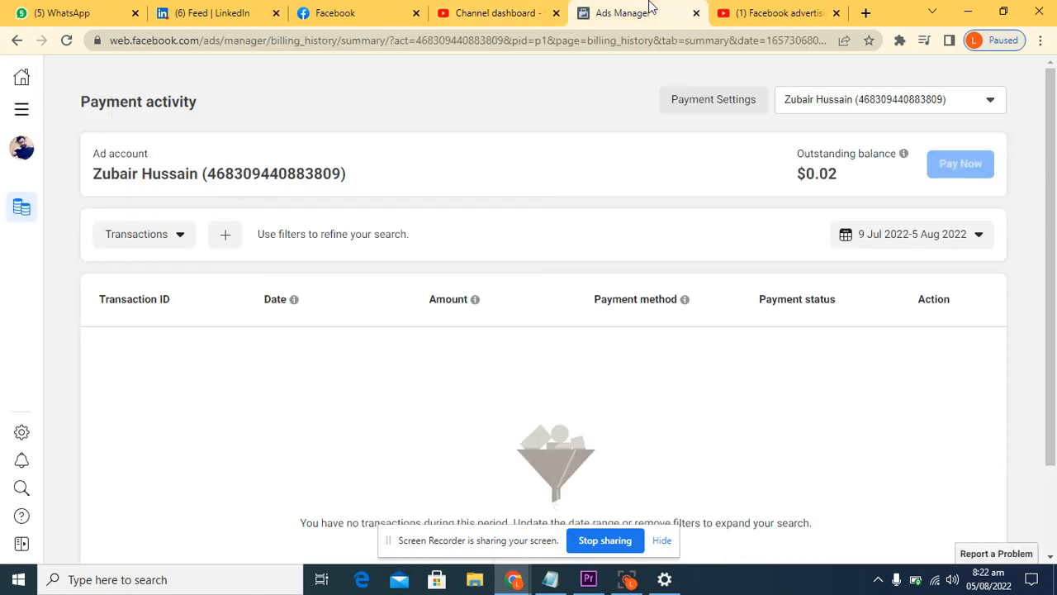
left_click(772, 13)
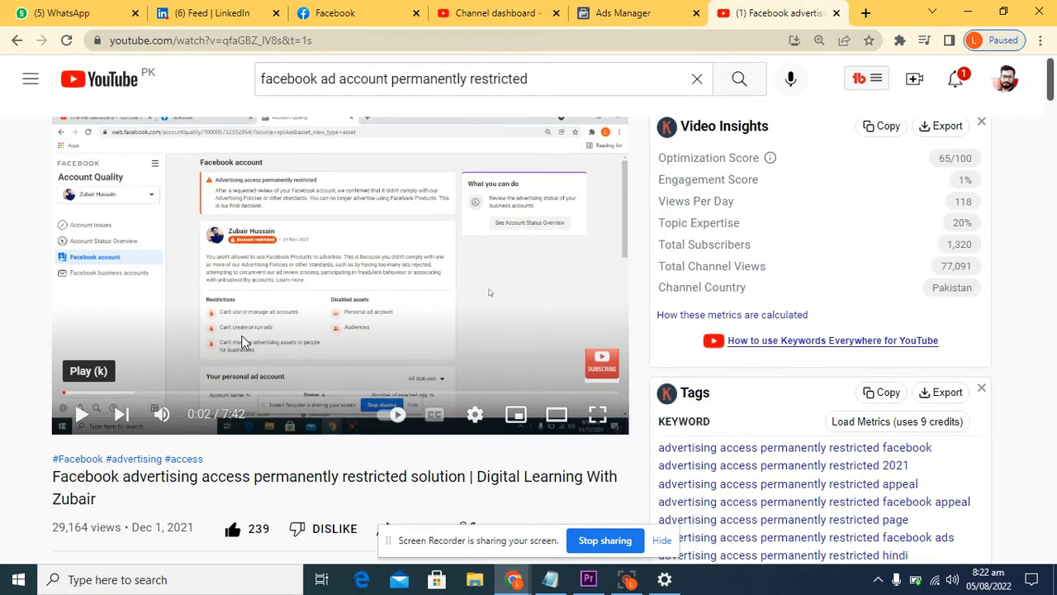
scroll("down", 3)
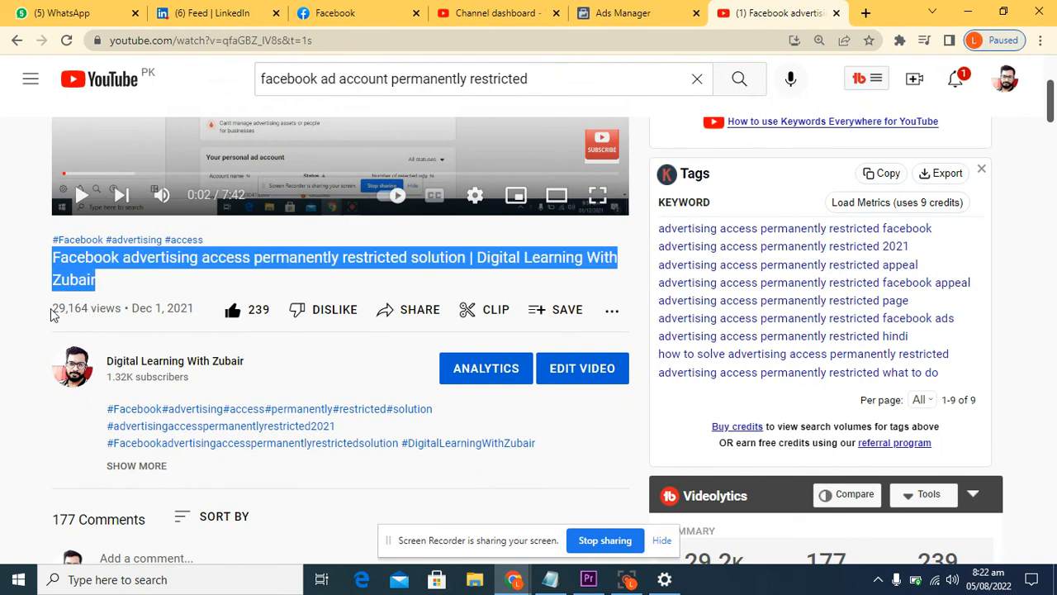
left_click(105, 308)
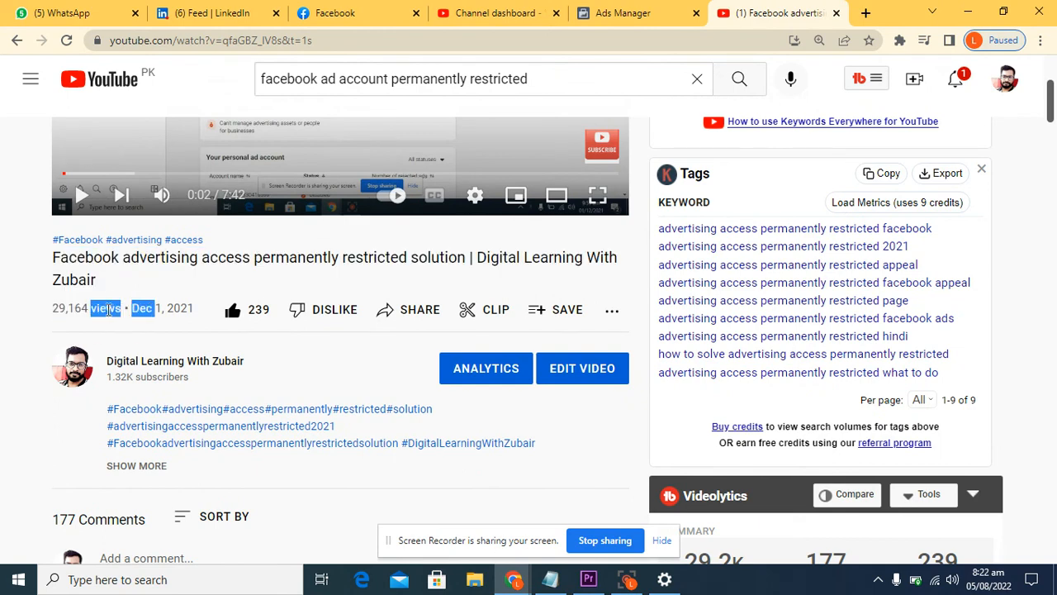
left_click(169, 308)
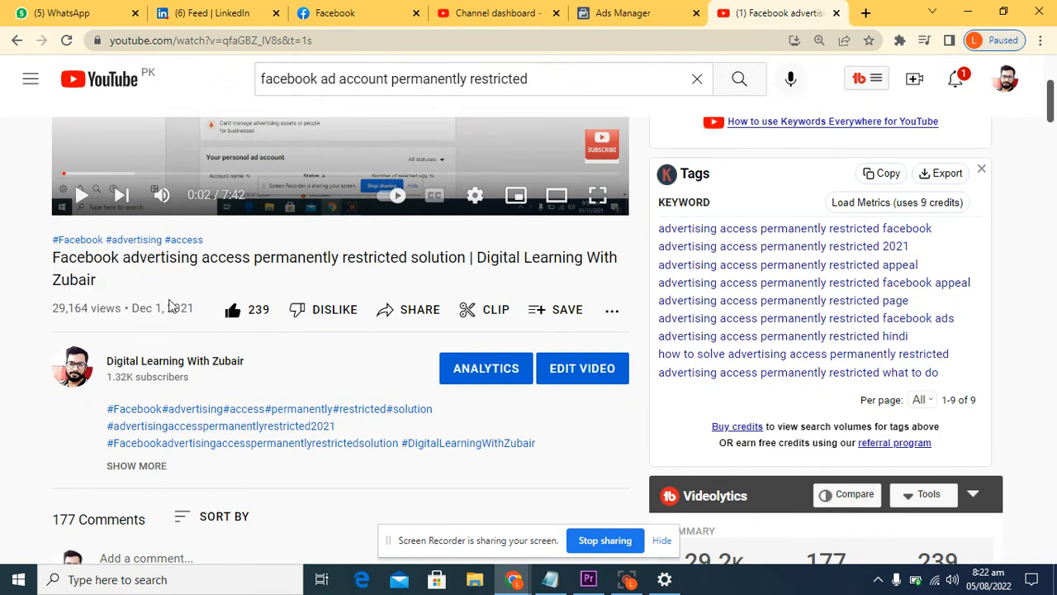
left_click(636, 13)
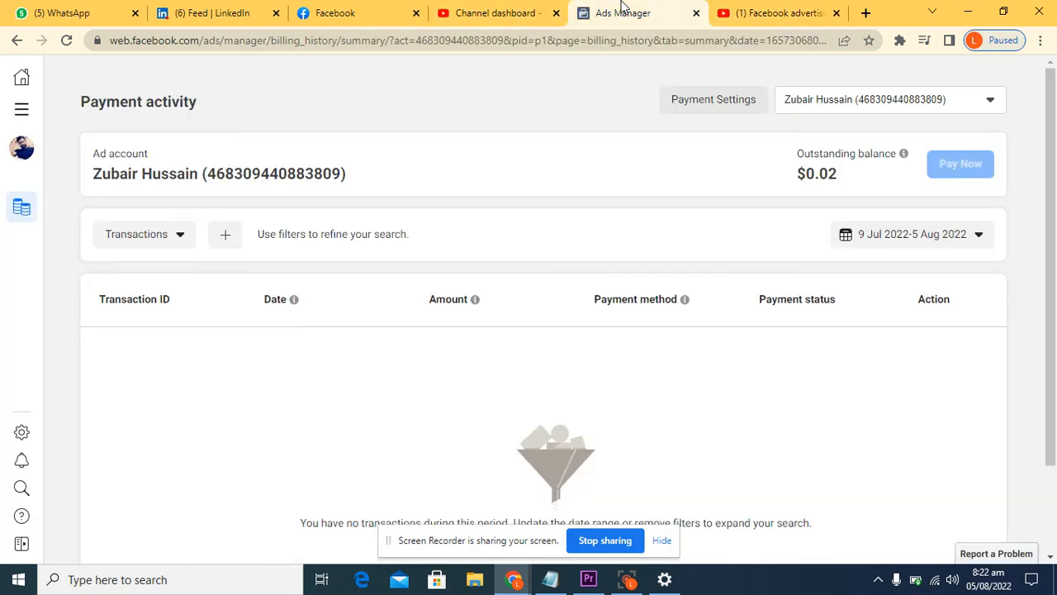